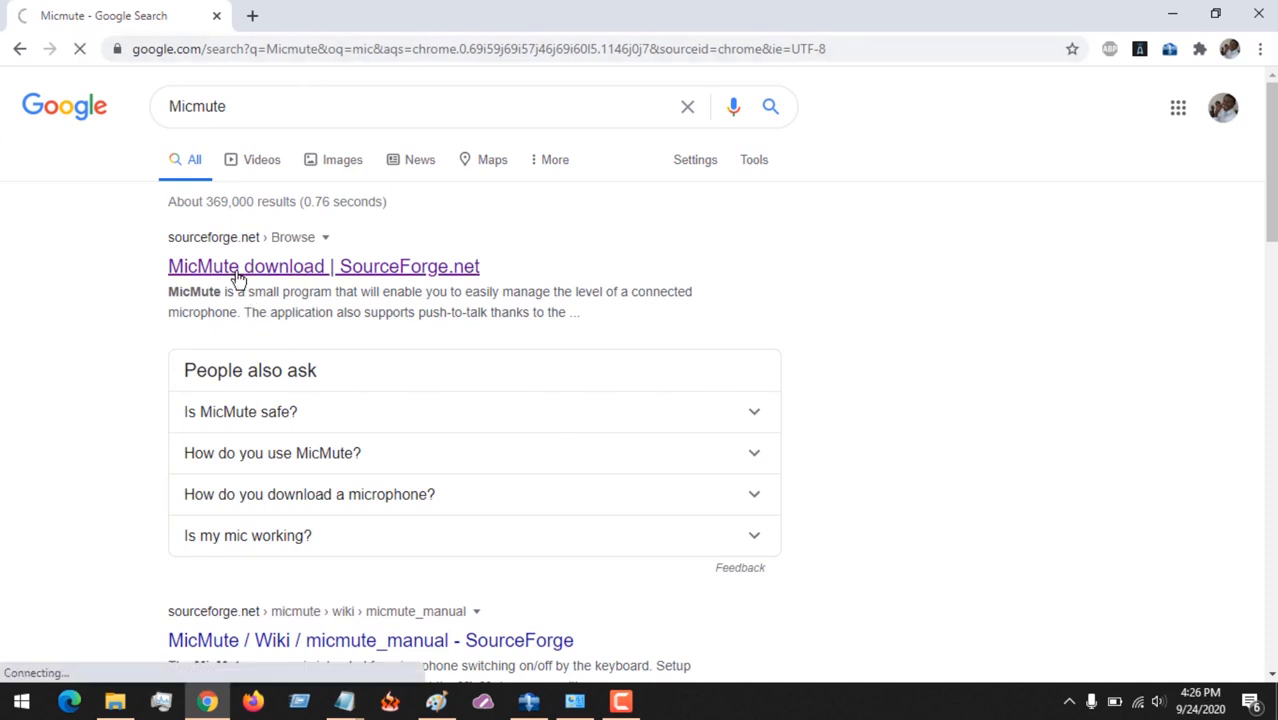
# - Download the MicMute installer from its SourceForge page and close the download tab
pyautogui.click(247, 266)
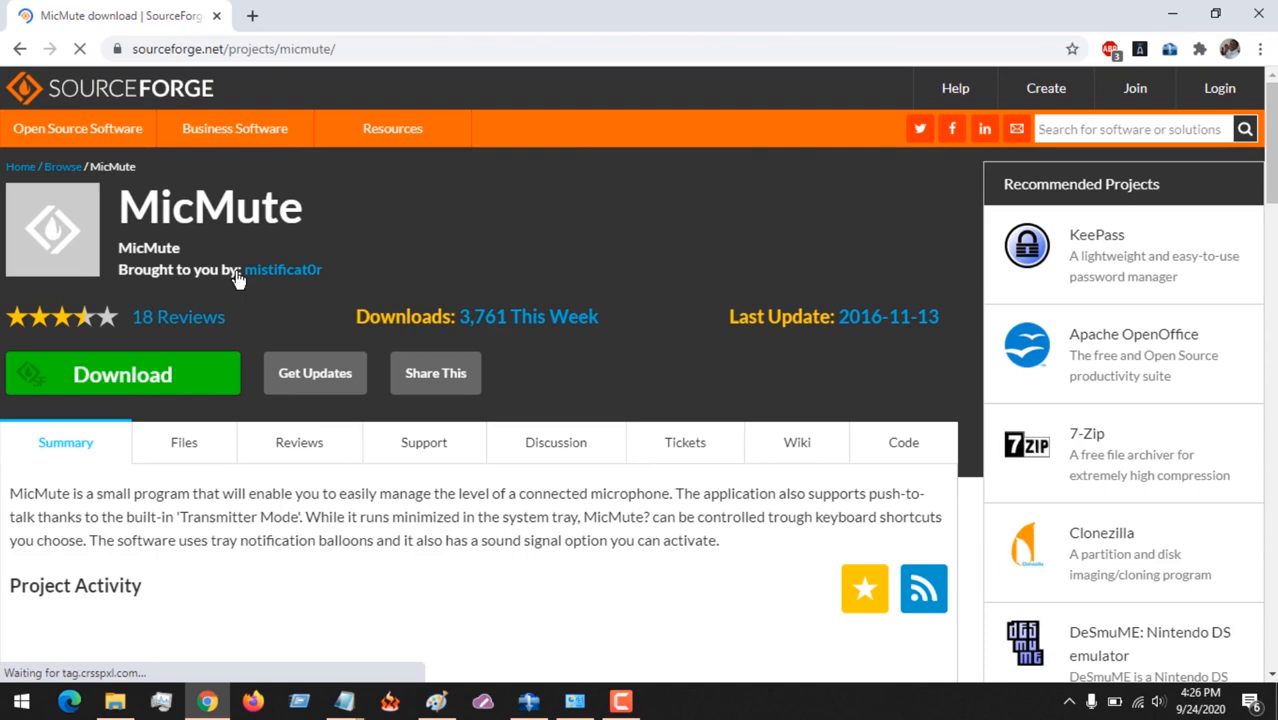
pyautogui.click(122, 373)
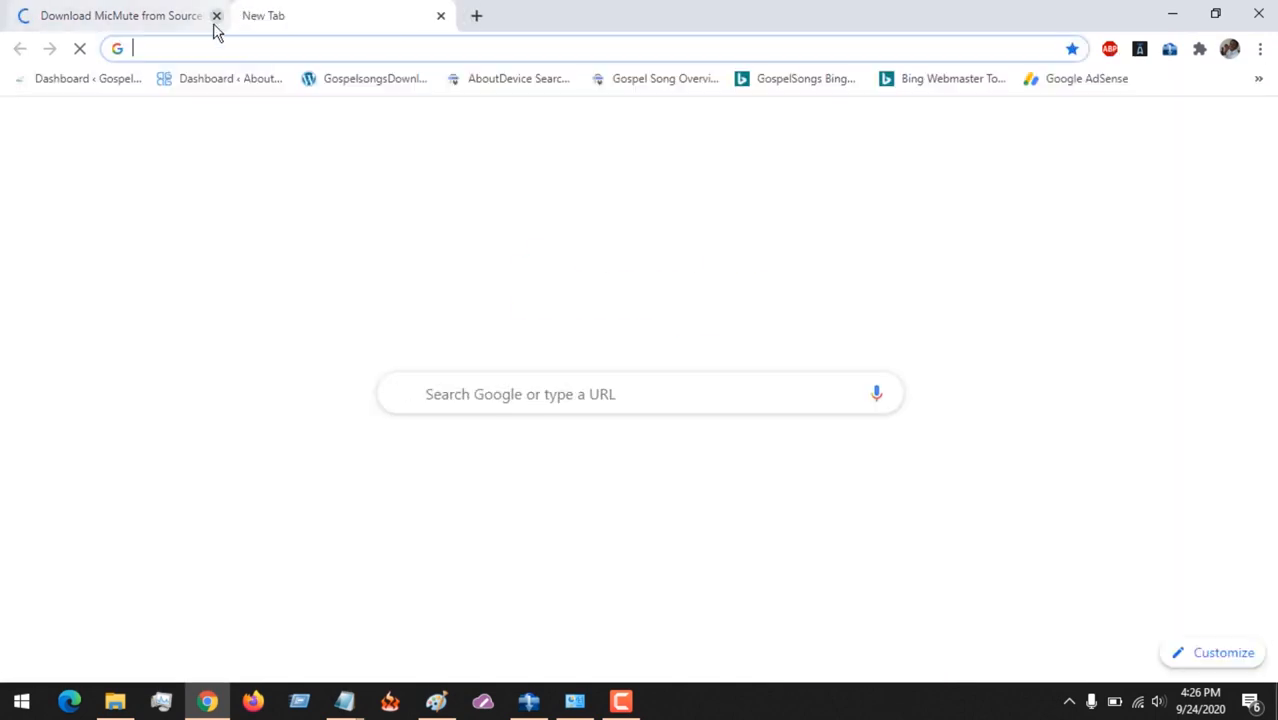
pyautogui.click(216, 16)
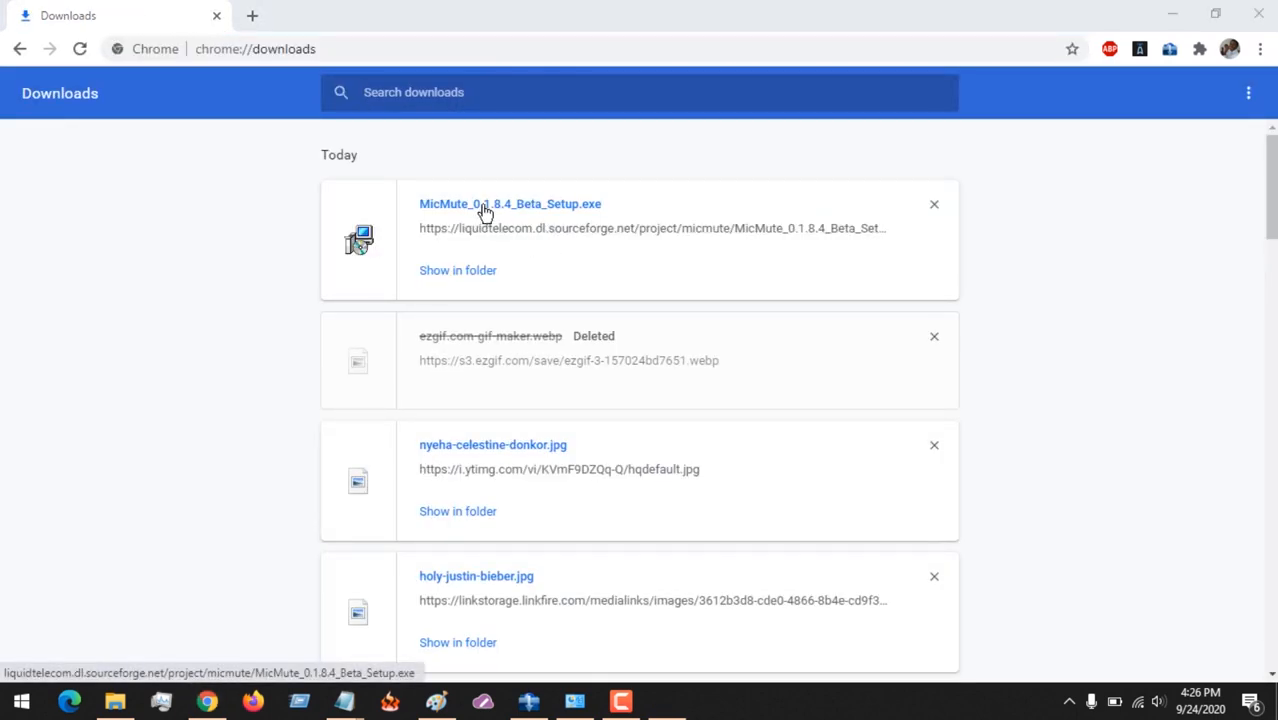
# - Launch the MicMute setup in English and accept the default install folder
pyautogui.click(487, 204)
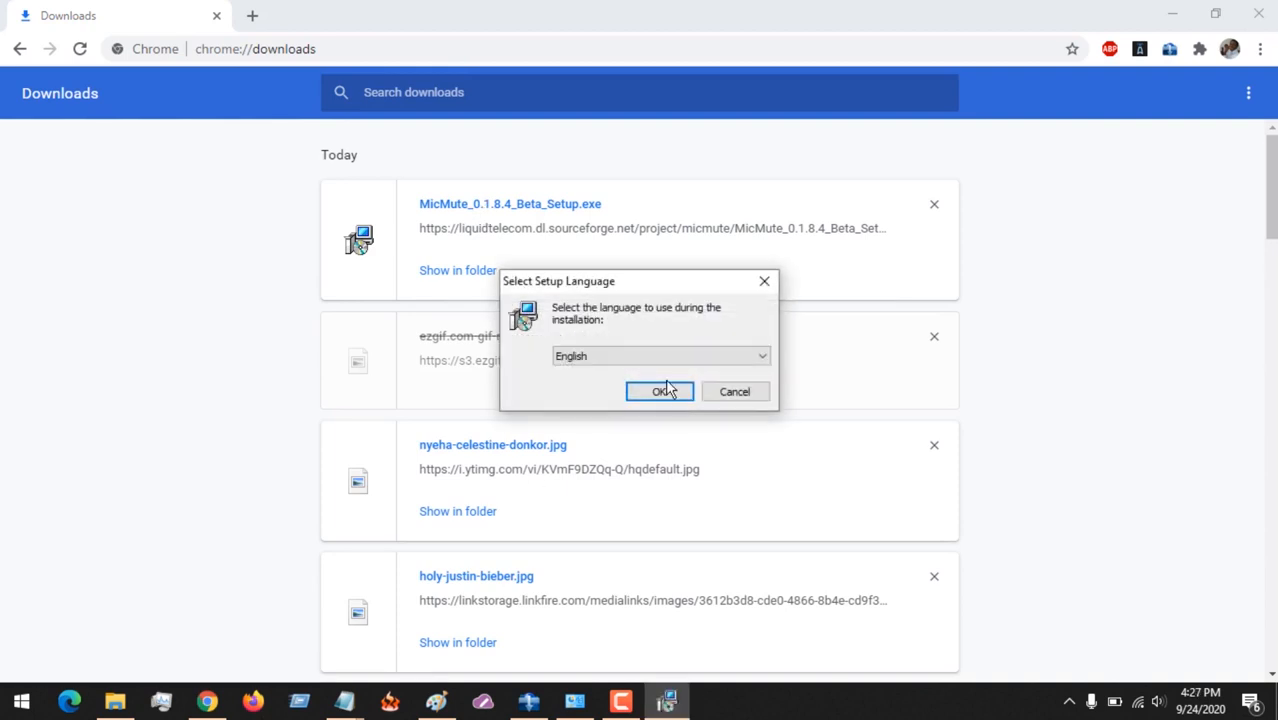
pyautogui.click(659, 391)
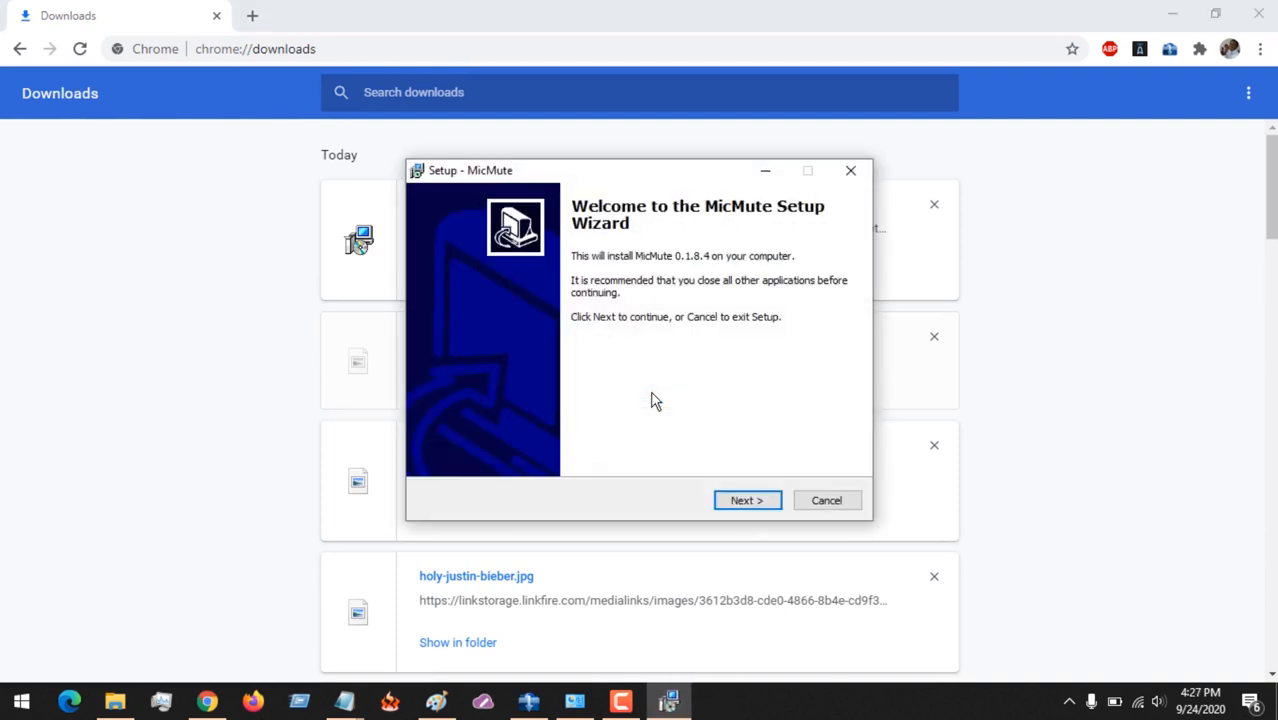
pyautogui.click(747, 500)
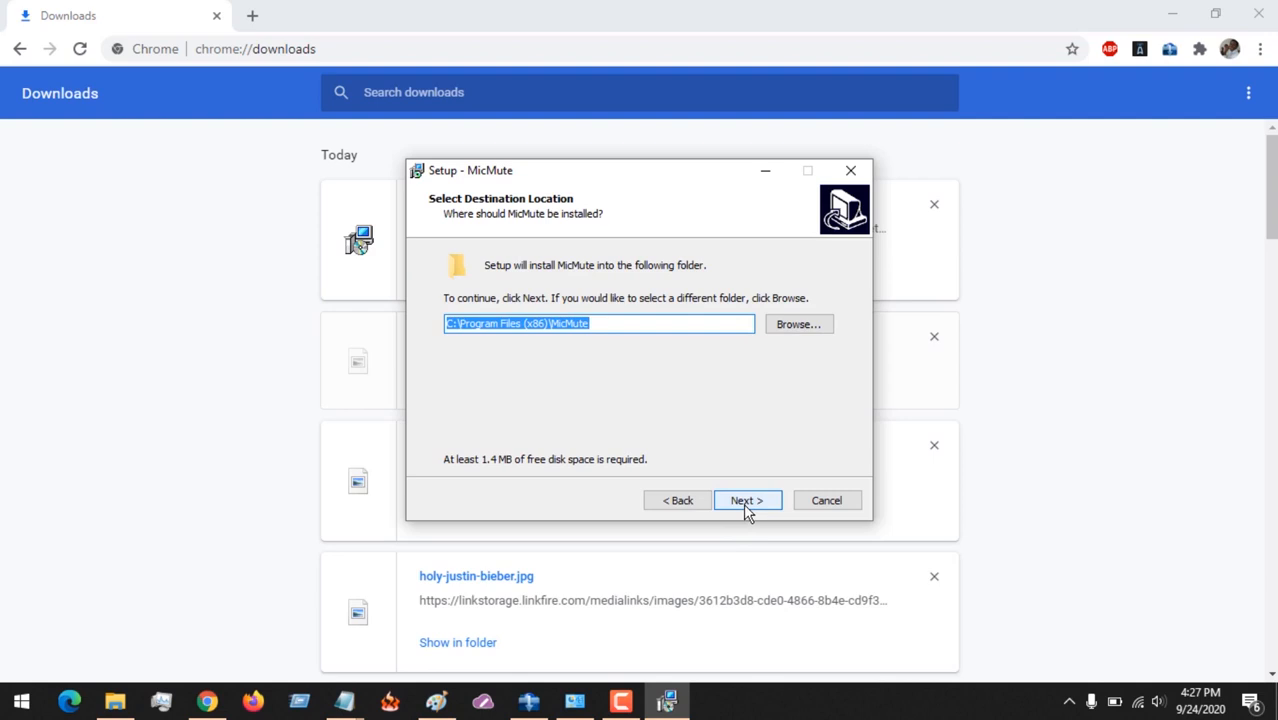
pyautogui.click(747, 500)
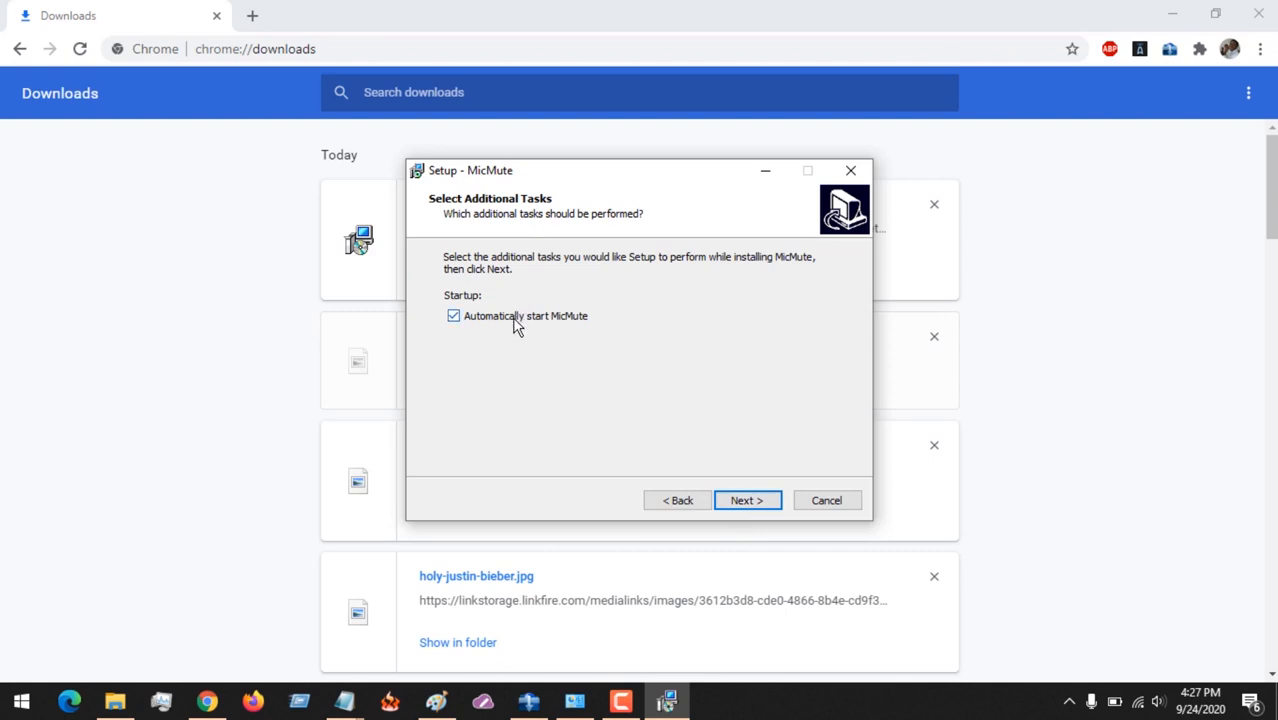
pyautogui.moveTo(529, 316)
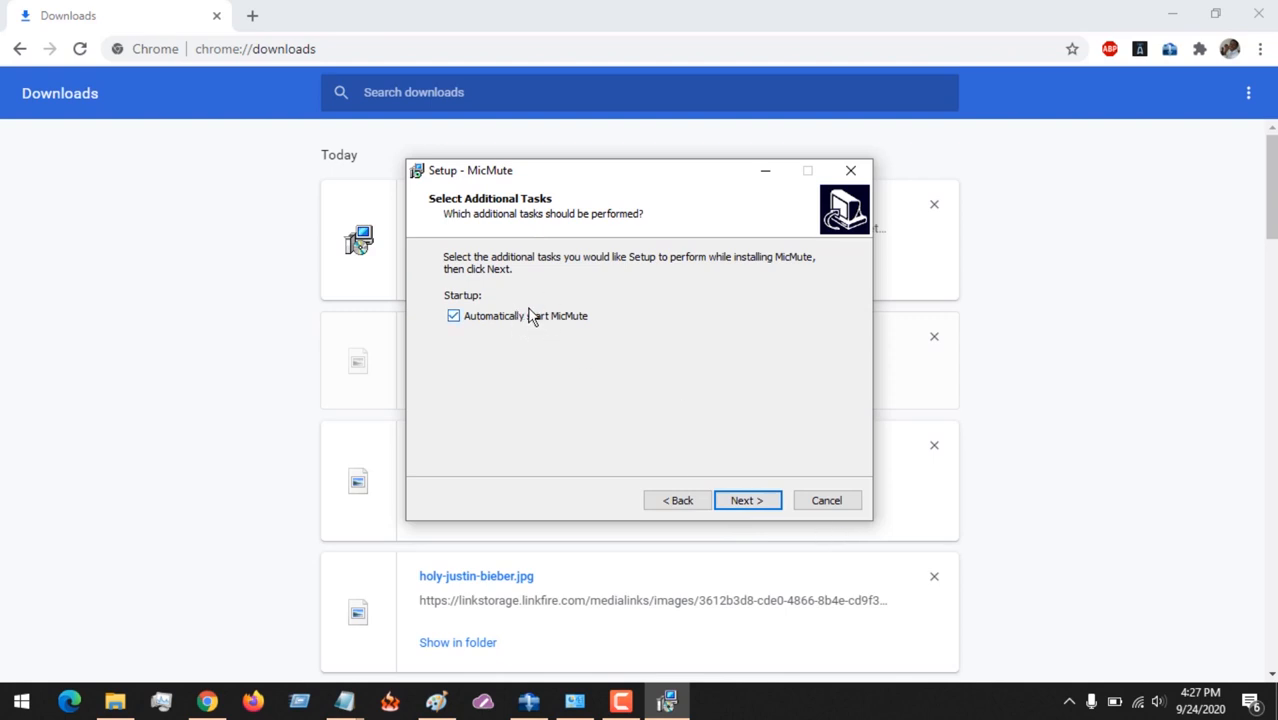
pyautogui.moveTo(564, 333)
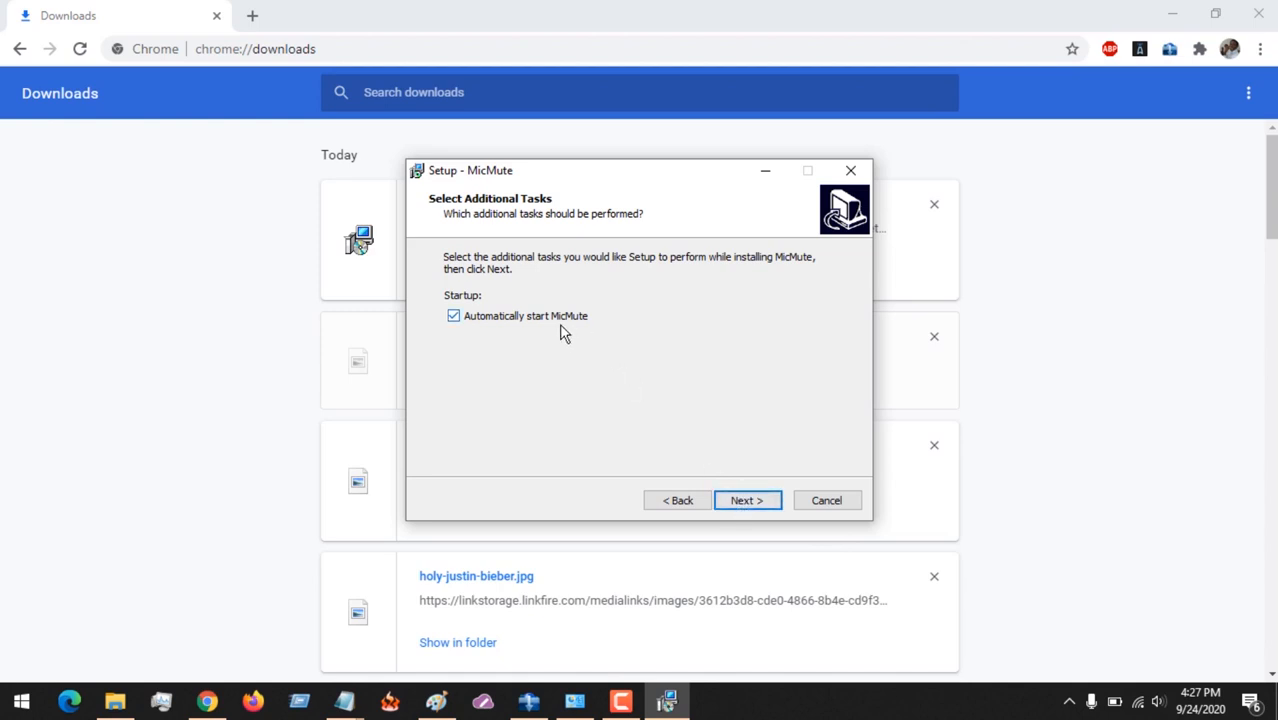
# - Keep automatic startup enabled, install MicMute 0.1.8.4, and finish to launch it
pyautogui.click(747, 500)
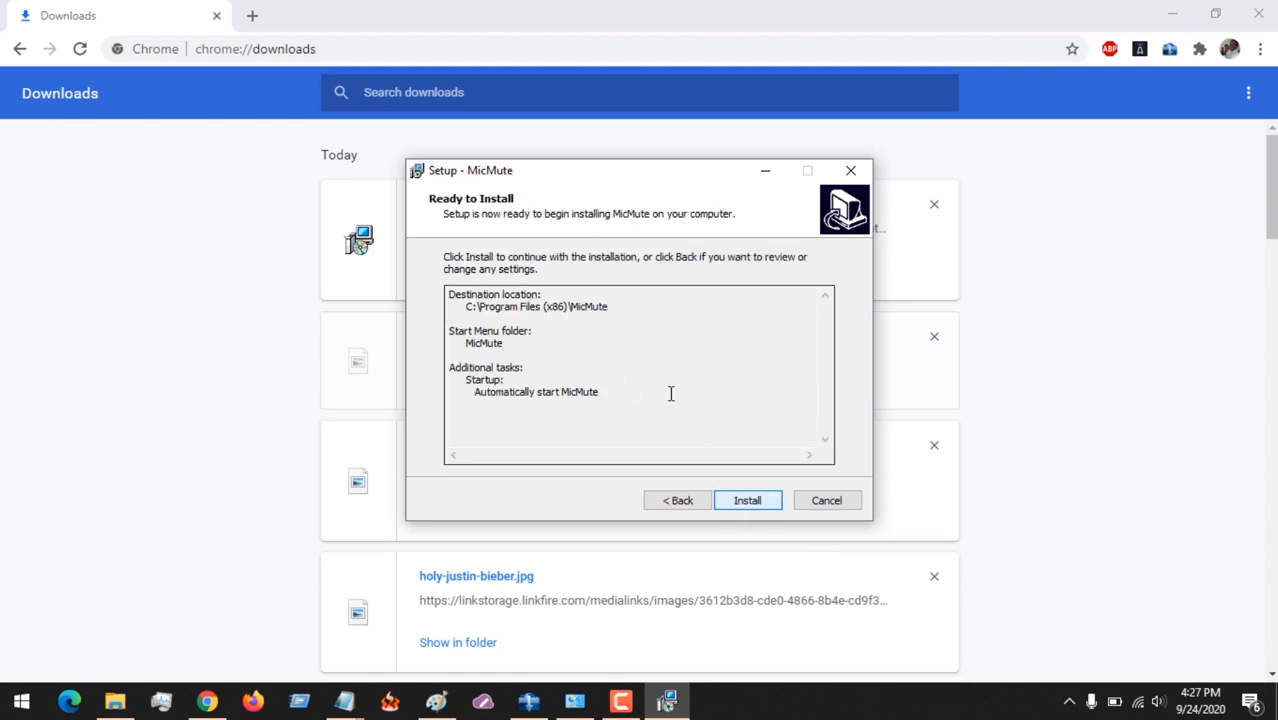
pyautogui.click(747, 500)
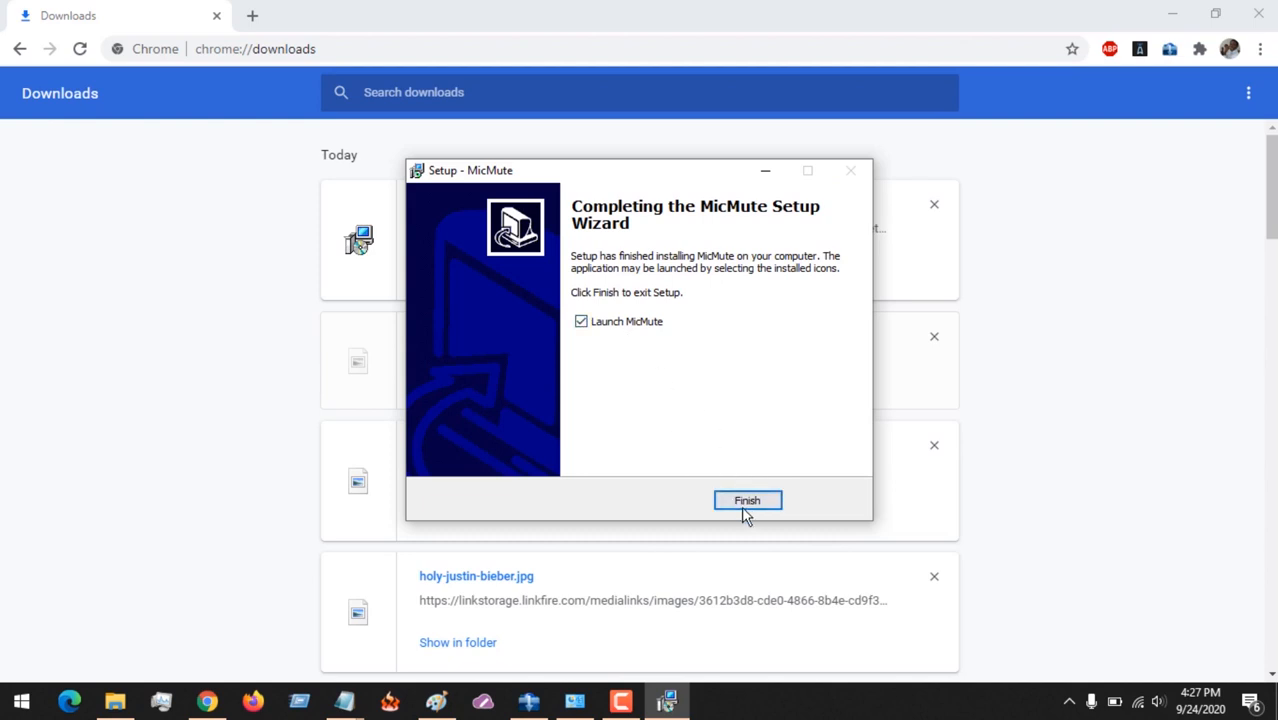
pyautogui.click(747, 500)
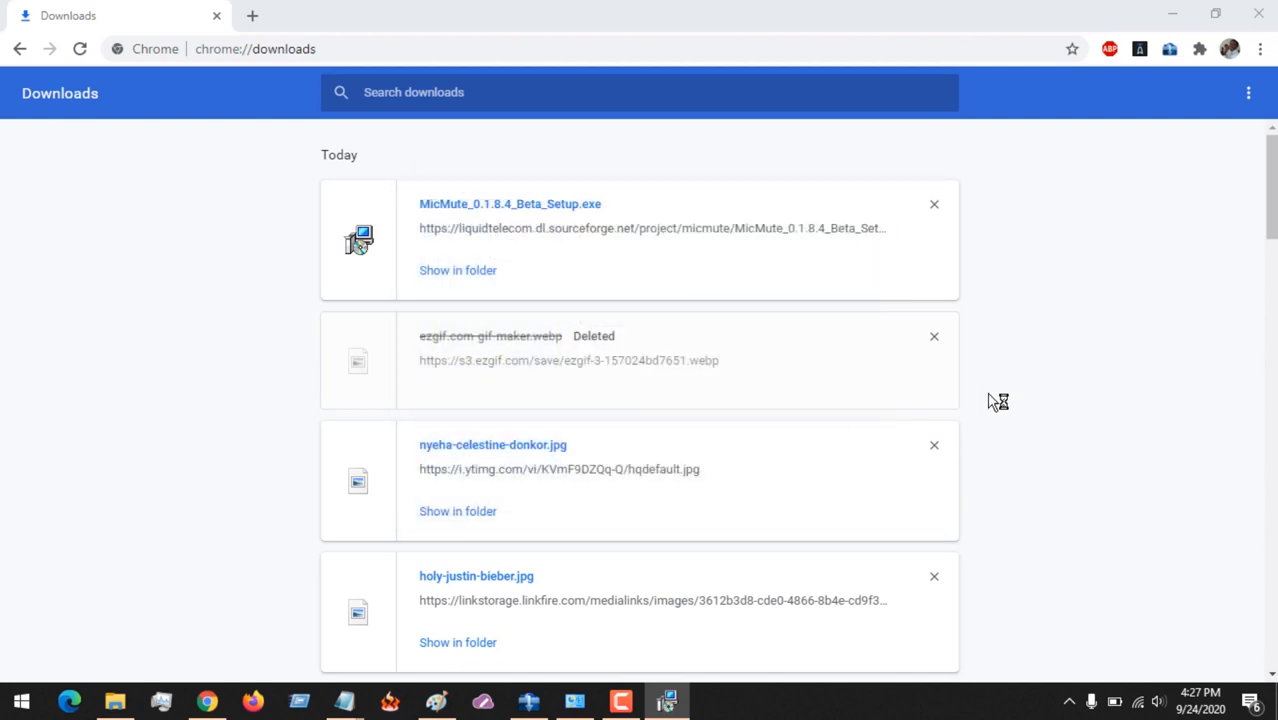
# - Open Setup shortcut from the MicMute tray icon menu, reopening the menu once more
pyautogui.click(510, 203)
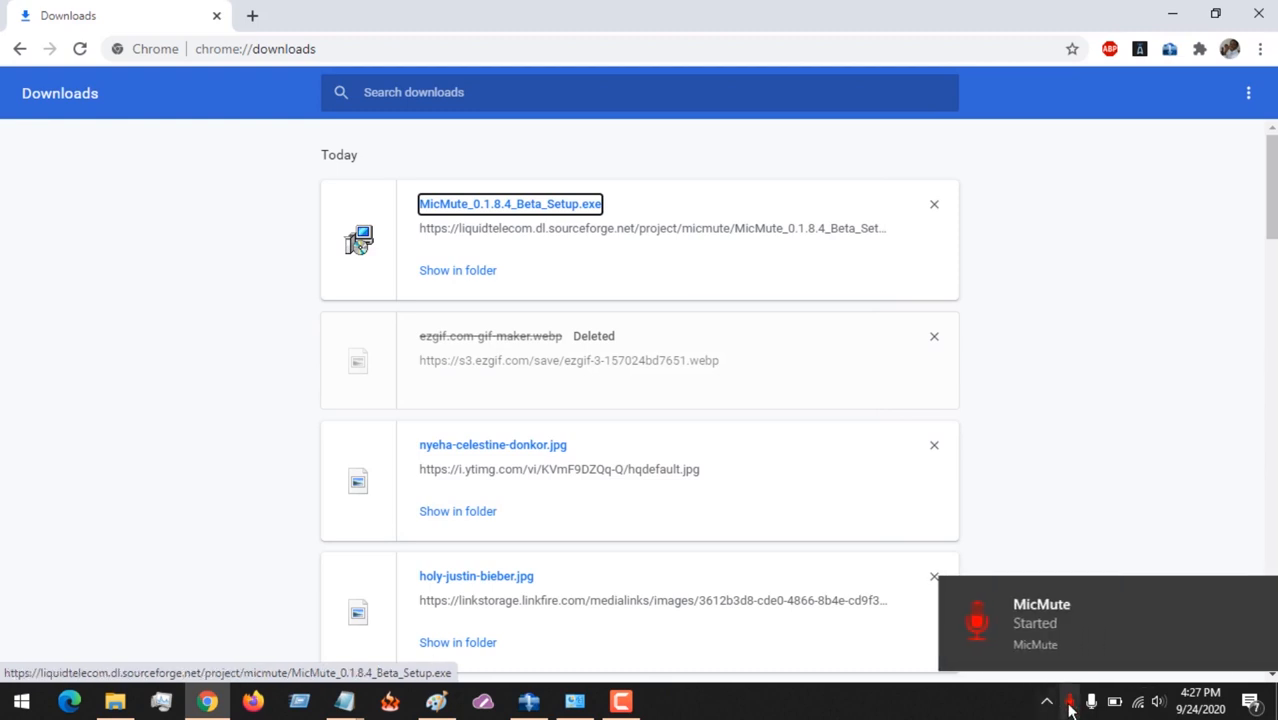
pyautogui.moveTo(1052, 700)
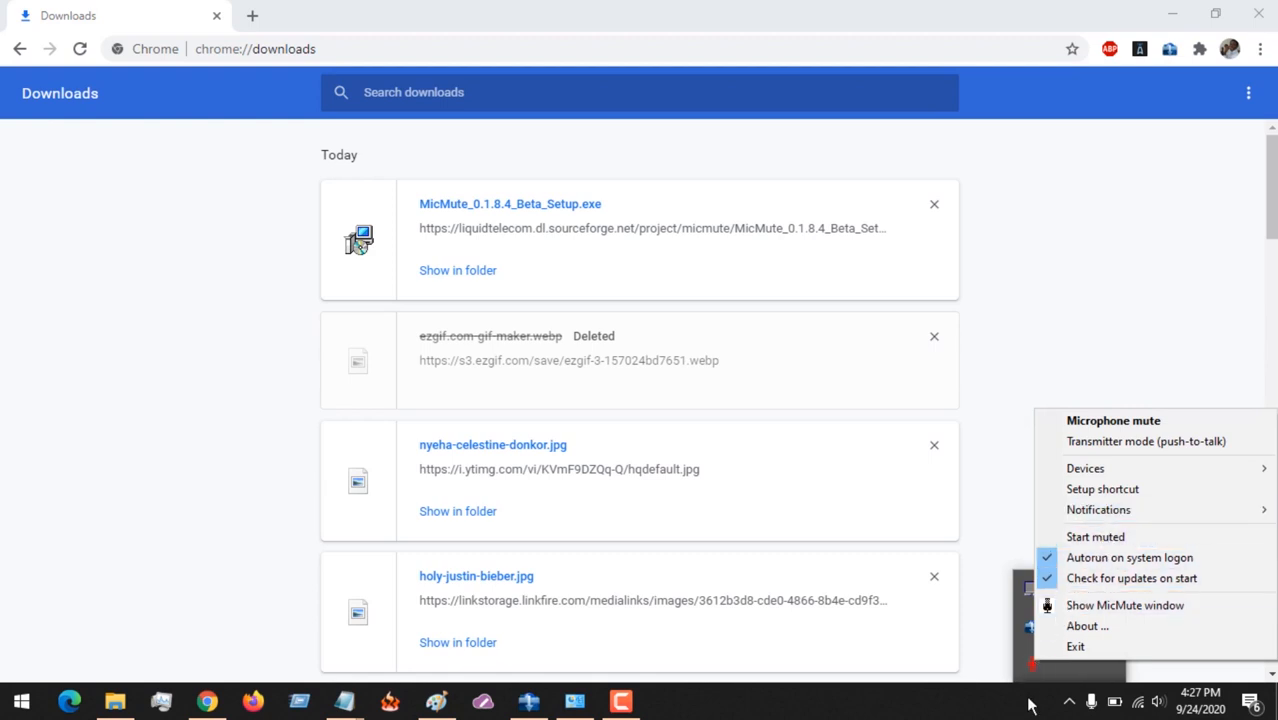
pyautogui.moveTo(1104, 489)
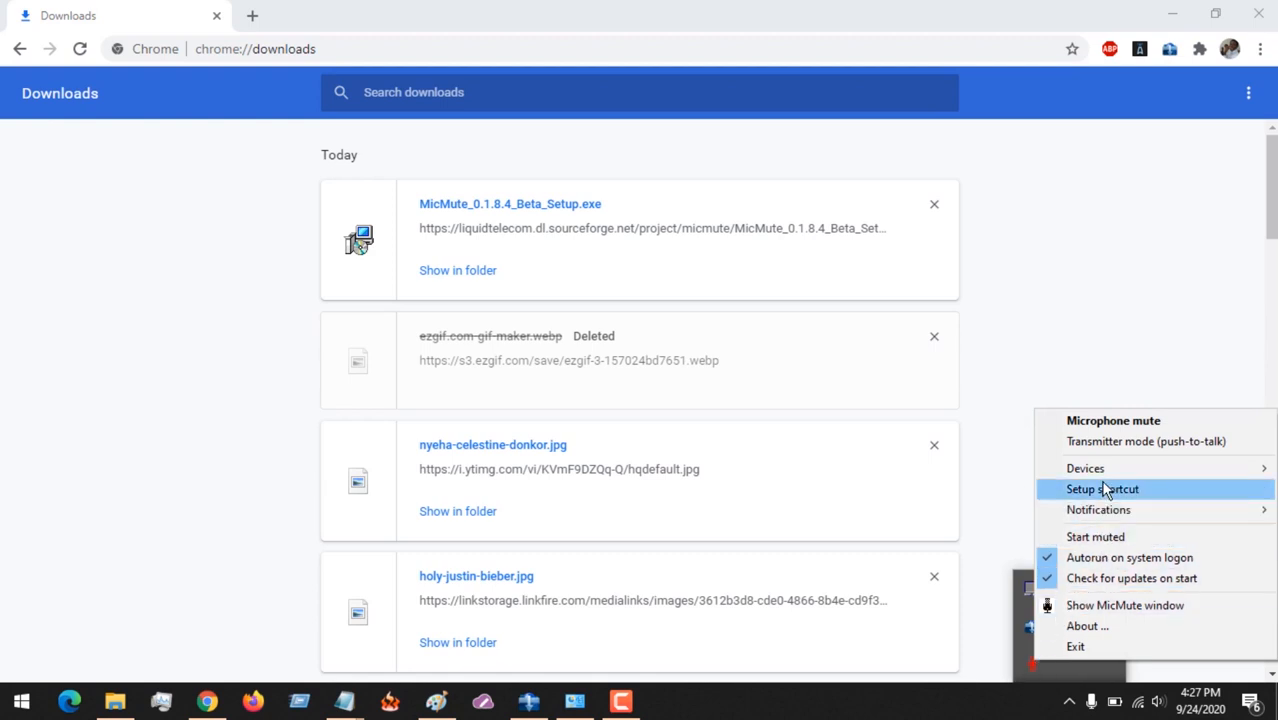
pyautogui.click(1100, 489)
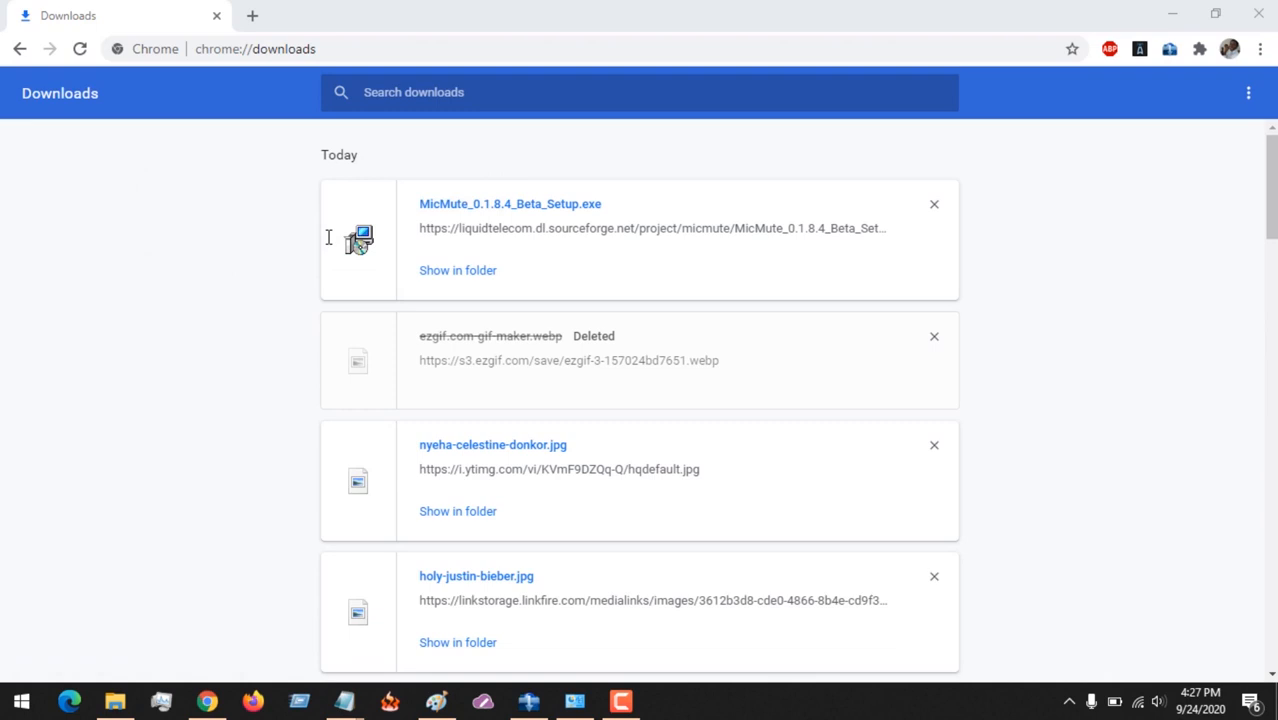
pyautogui.click(1072, 698)
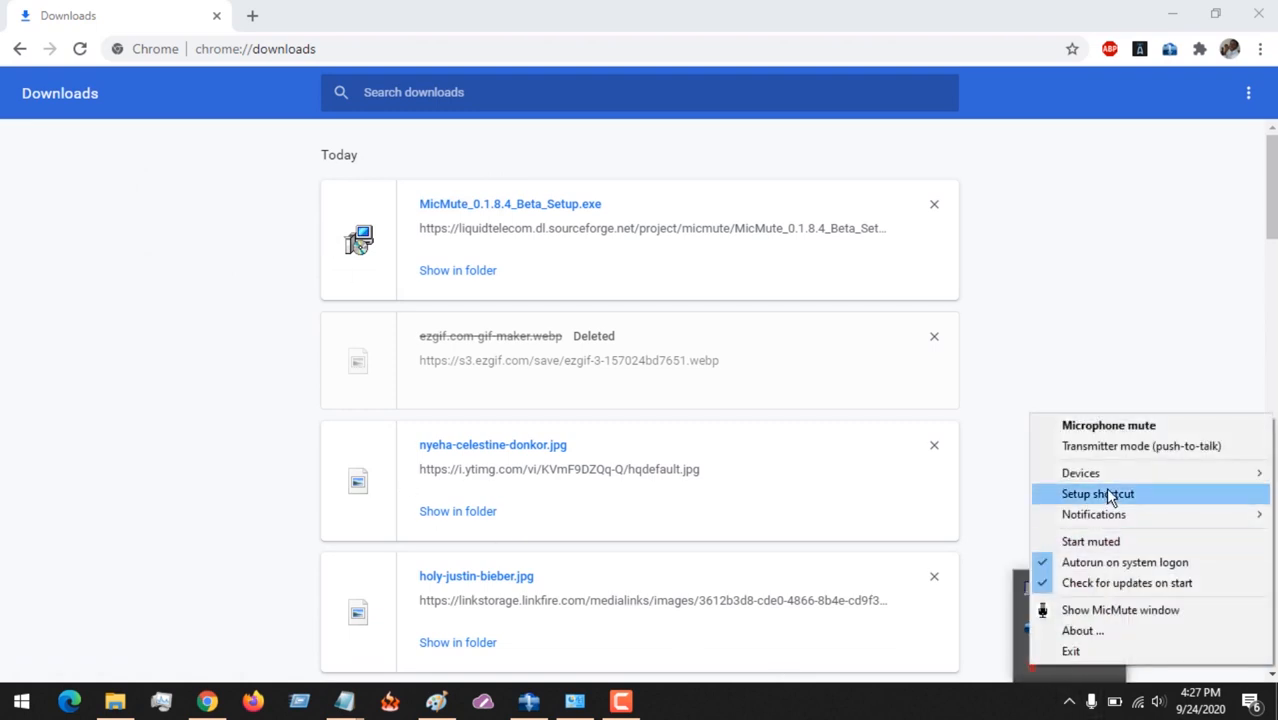
pyautogui.click(1100, 494)
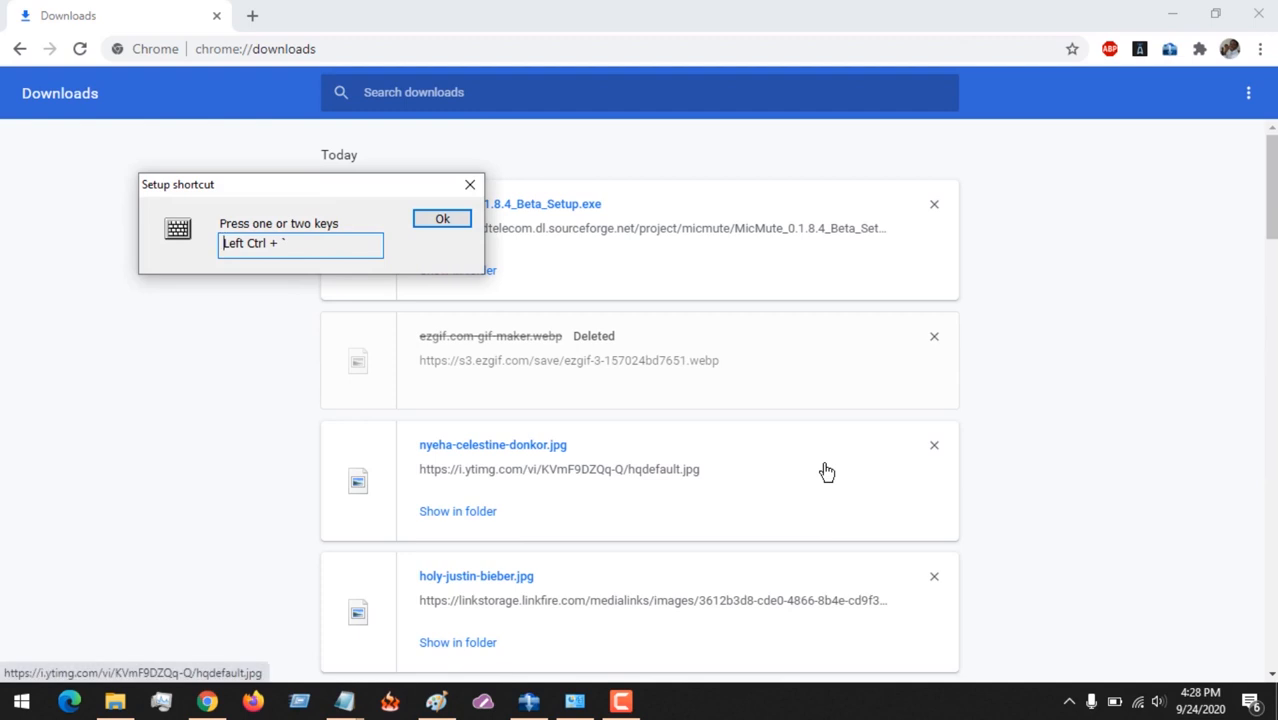
# - Record Left Ctrl + ` as the mute shortcut and save it
pyautogui.click(441, 218)
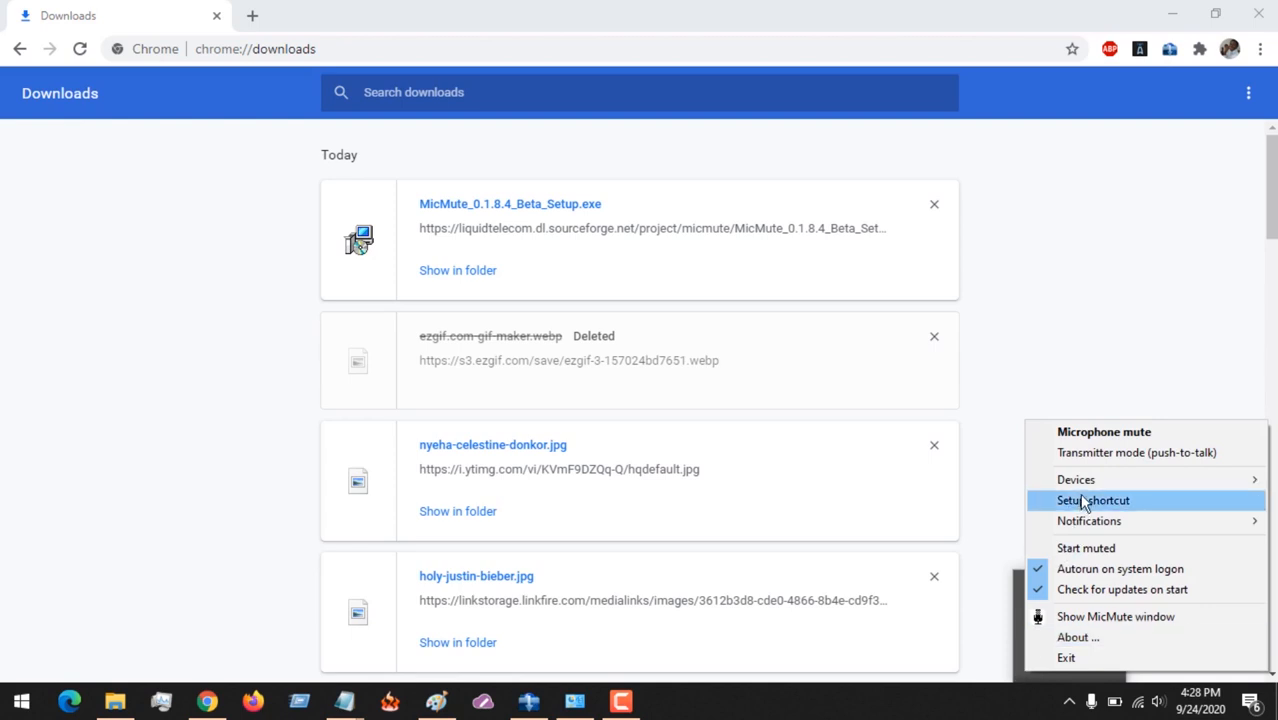
pyautogui.click(1093, 500)
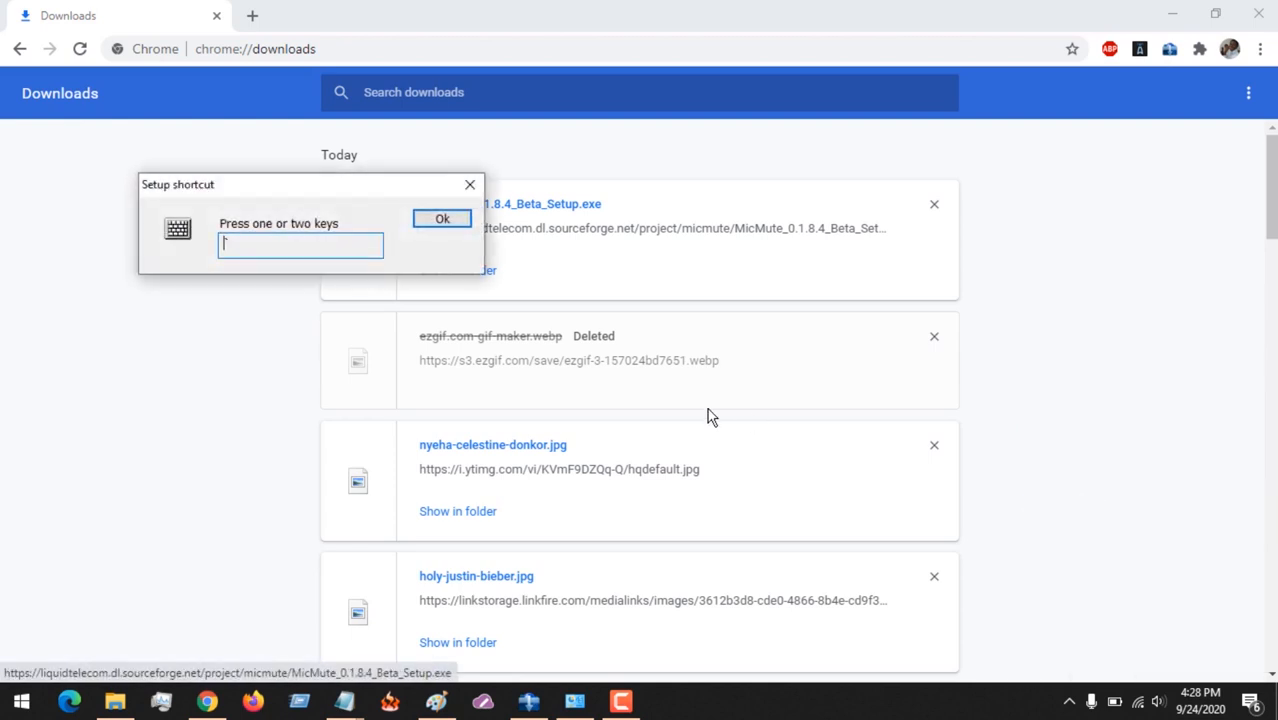
pyautogui.press('Ctrl')
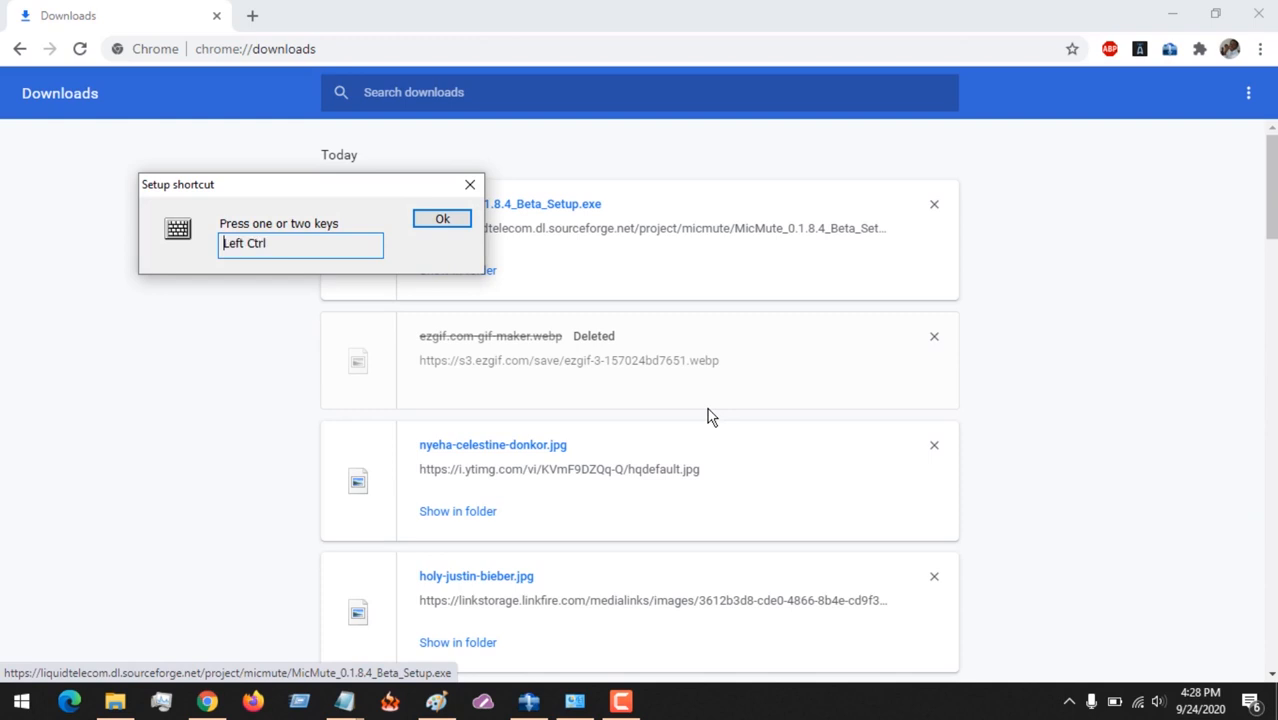
pyautogui.press('`')
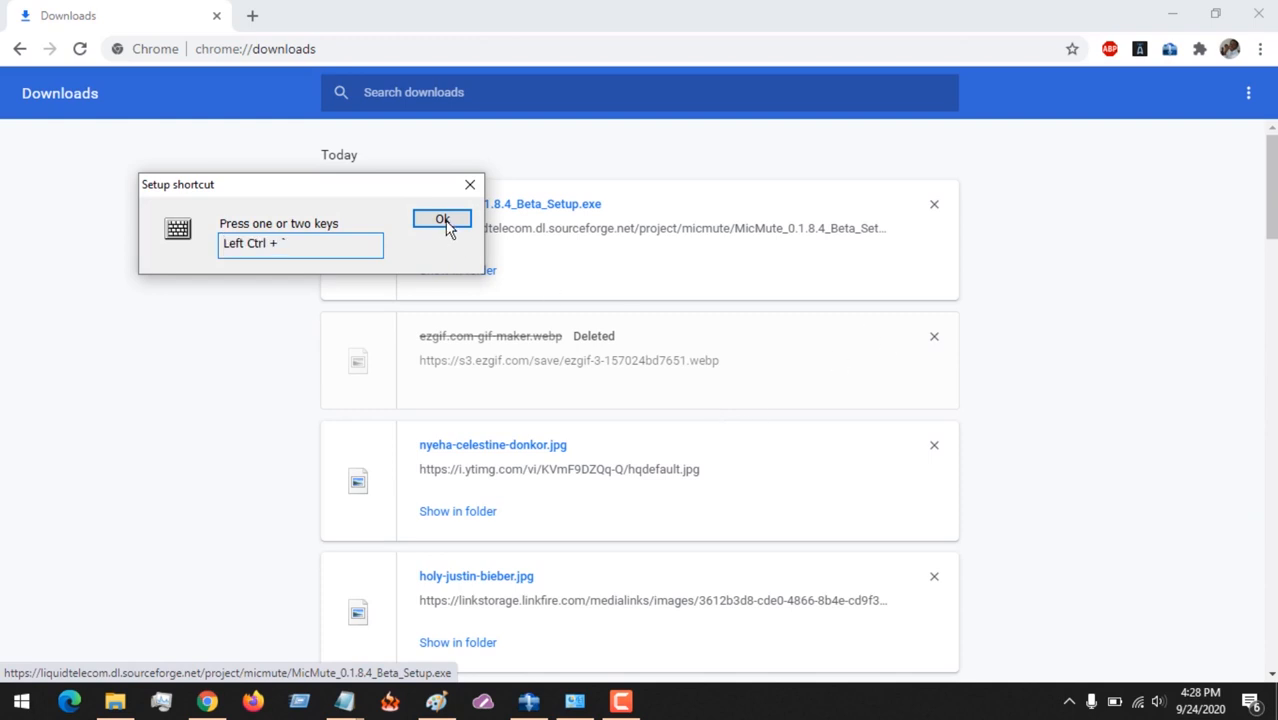
pyautogui.click(441, 219)
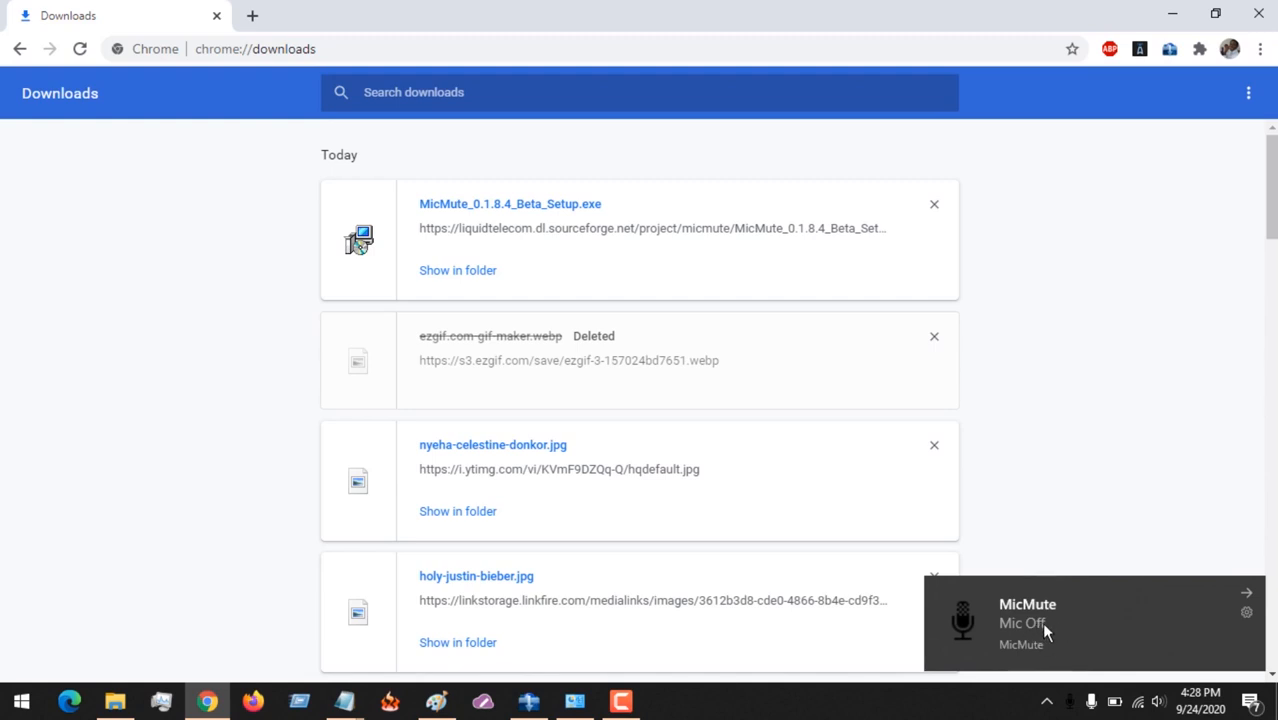
pyautogui.moveTo(1091, 628)
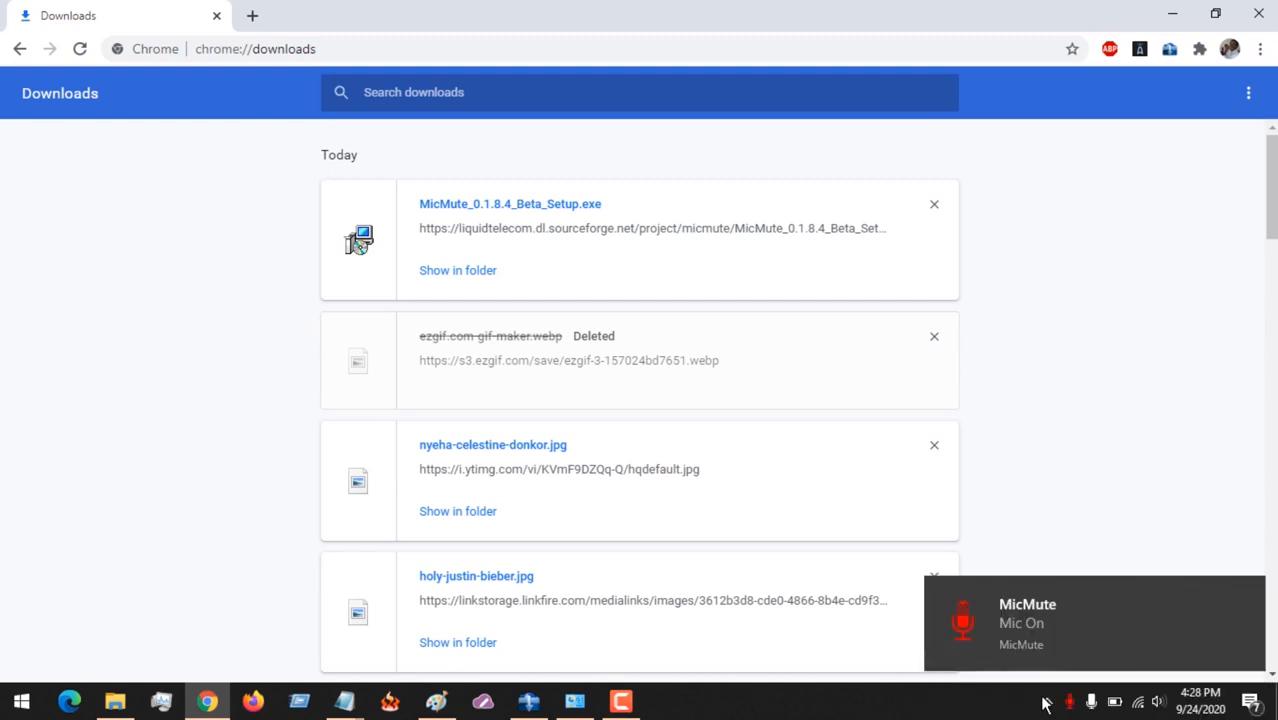
pyautogui.moveTo(1092, 620)
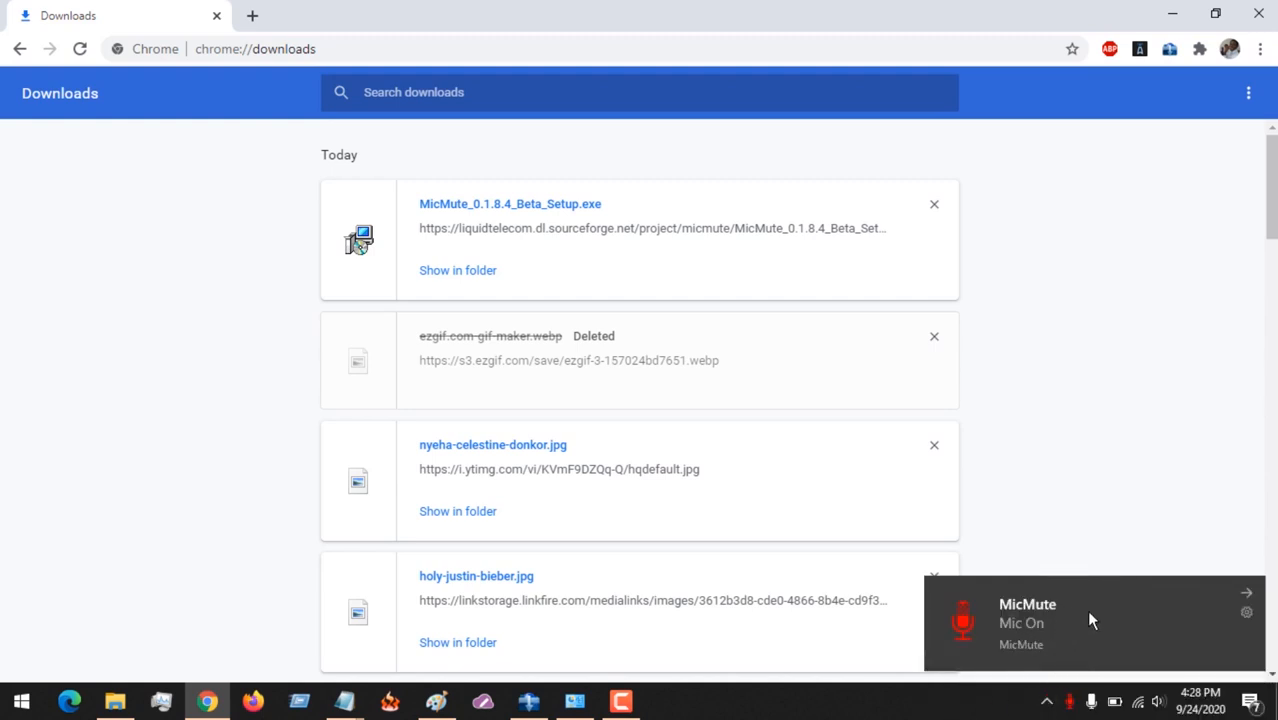
pyautogui.moveTo(1050, 641)
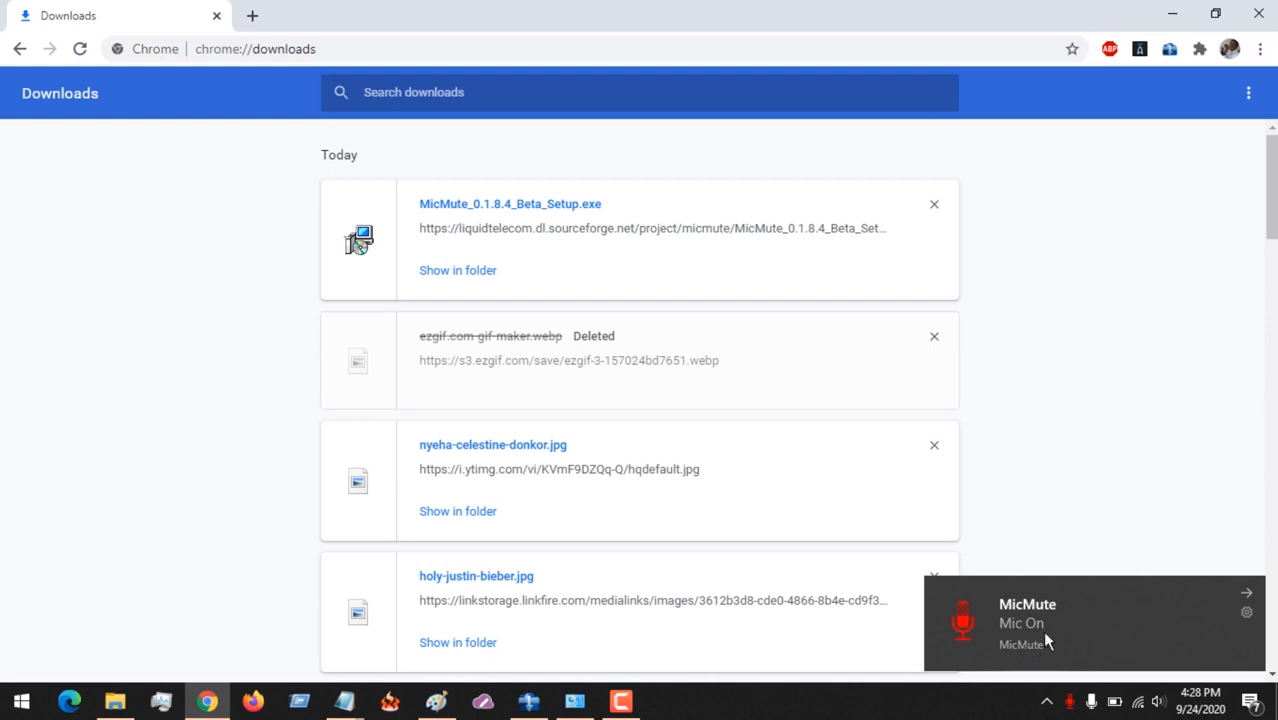